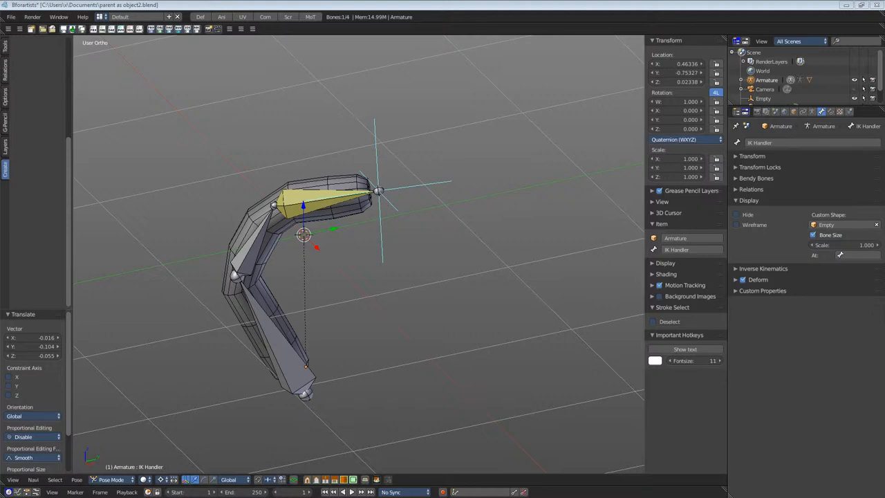
pyautogui.moveTo(248, 318)
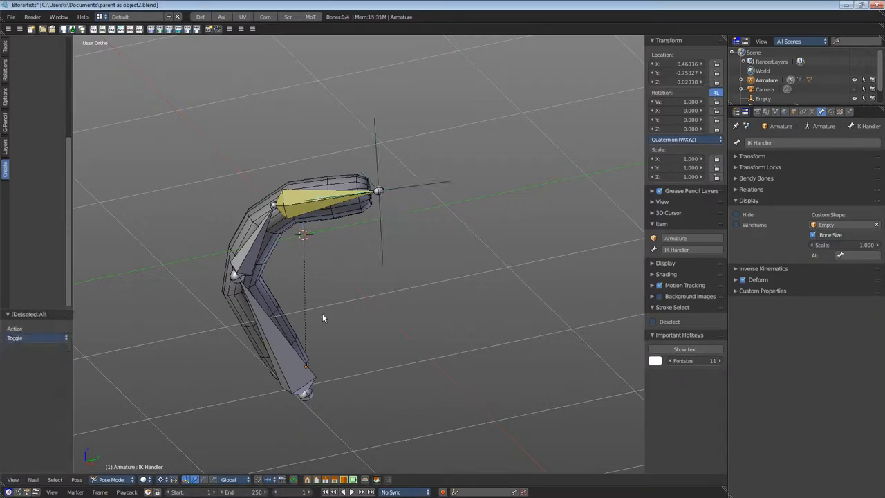
# Clear all pose transforms so the arm rig returns to its straight rest pose.
pyautogui.click(78, 479)
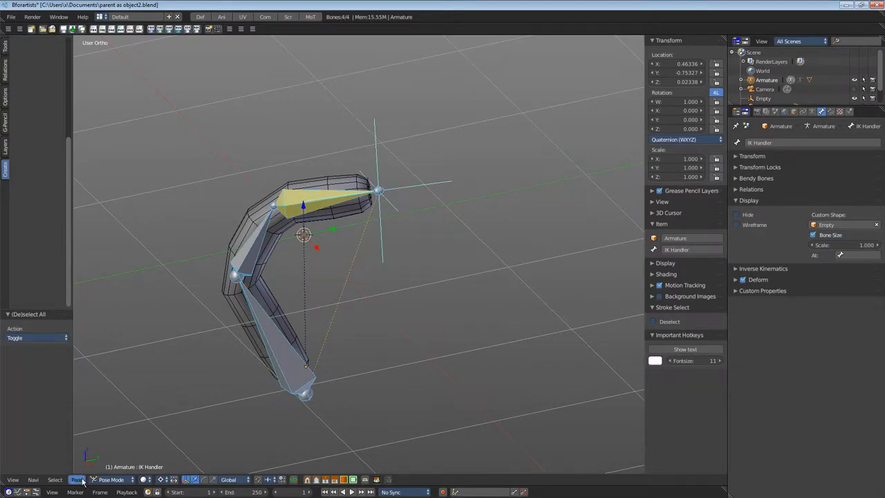
pyautogui.click(77, 479)
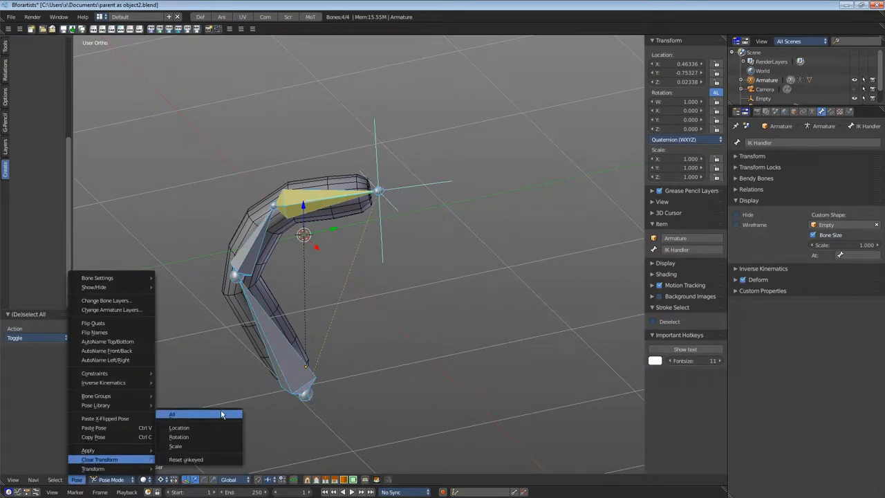
pyautogui.click(172, 414)
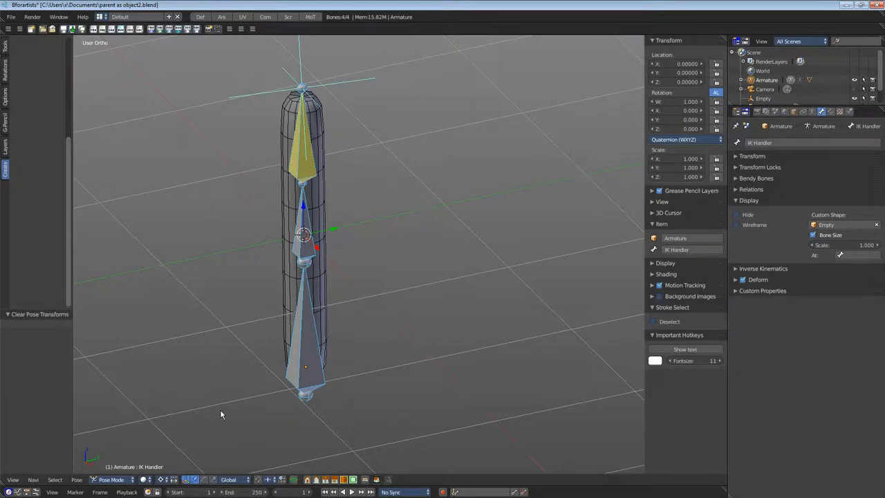
pyautogui.moveTo(365, 265)
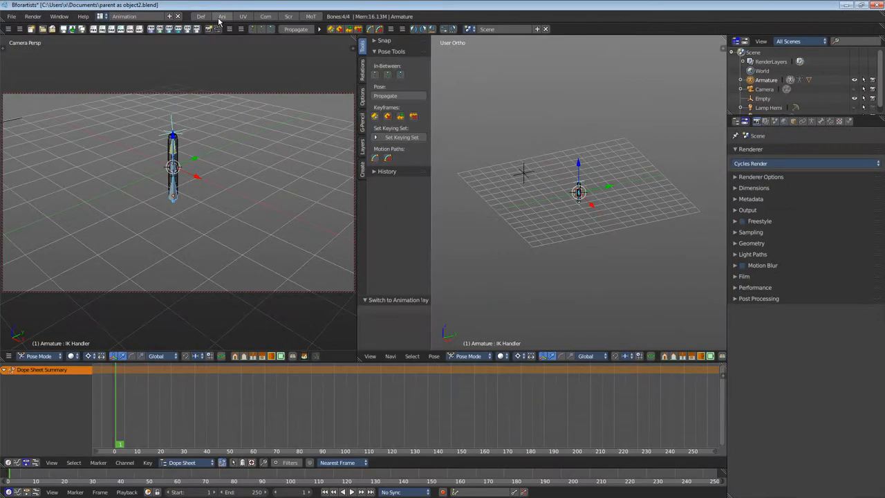
pyautogui.moveTo(222, 16)
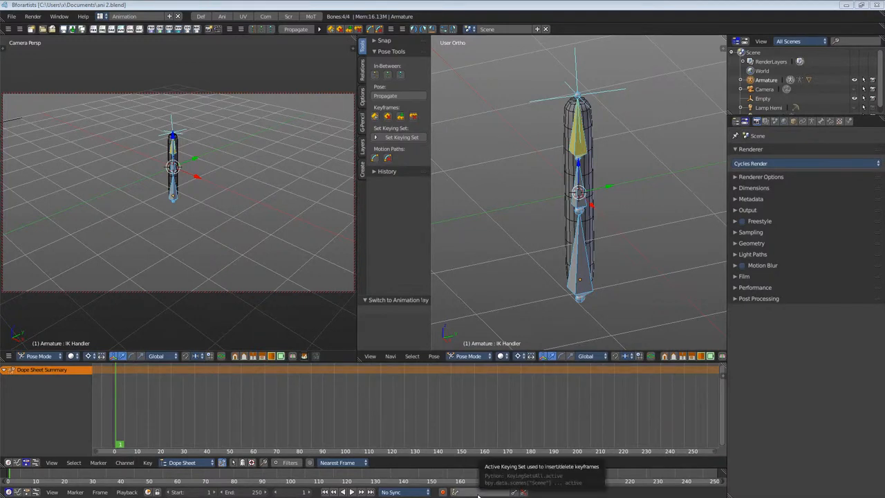
# Make Whole Character the active keying set in the timeline.
pyautogui.click(478, 491)
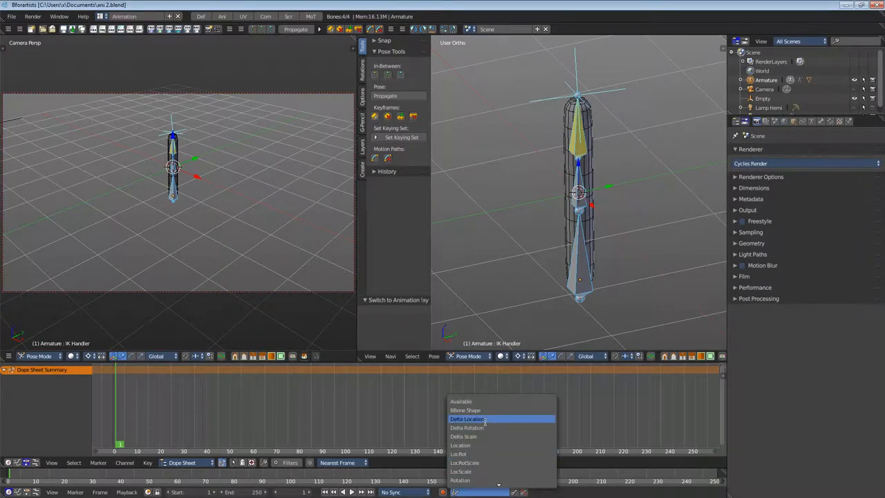
pyautogui.moveTo(465, 463)
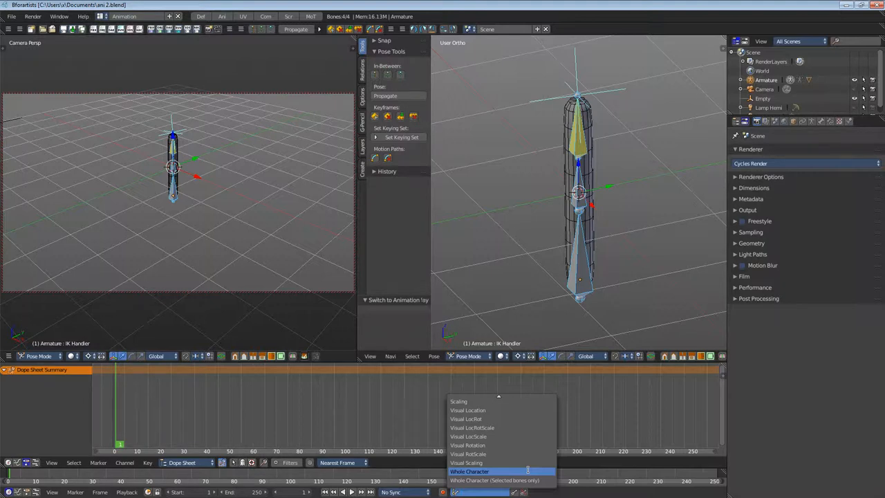
pyautogui.click(470, 471)
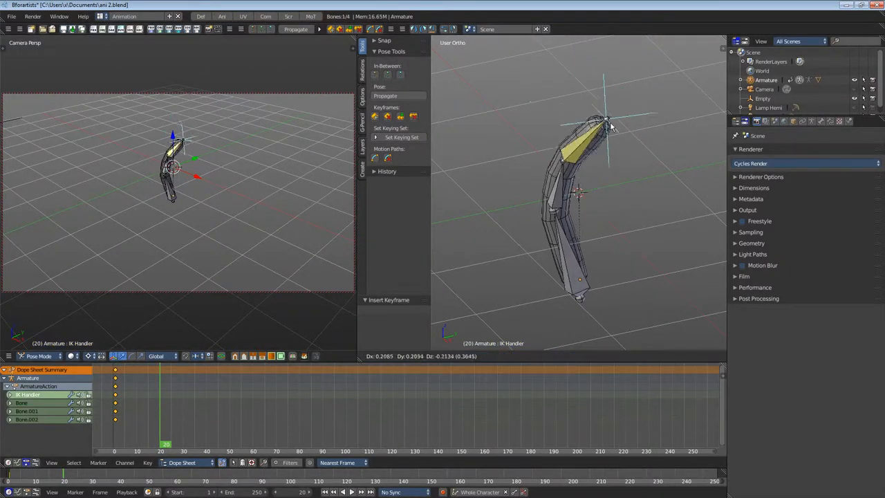
# Bend the arm at frame 20 via the IK handle, play the animation back, and return to frame 1.
pyautogui.moveTo(605, 124); pyautogui.dragTo(667, 176)
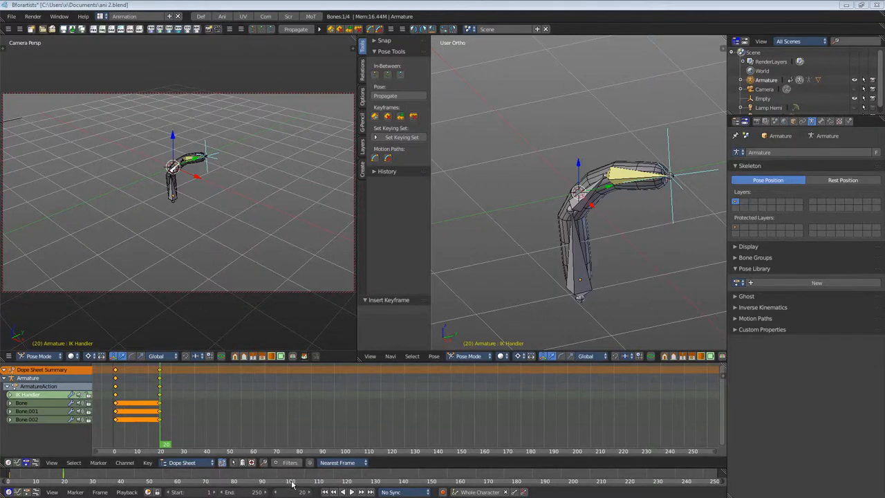
pyautogui.click(352, 491)
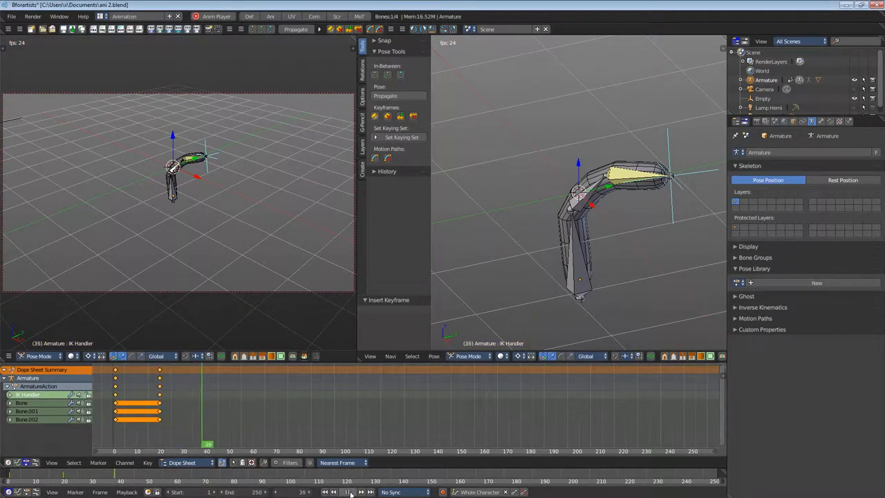
pyautogui.click(324, 491)
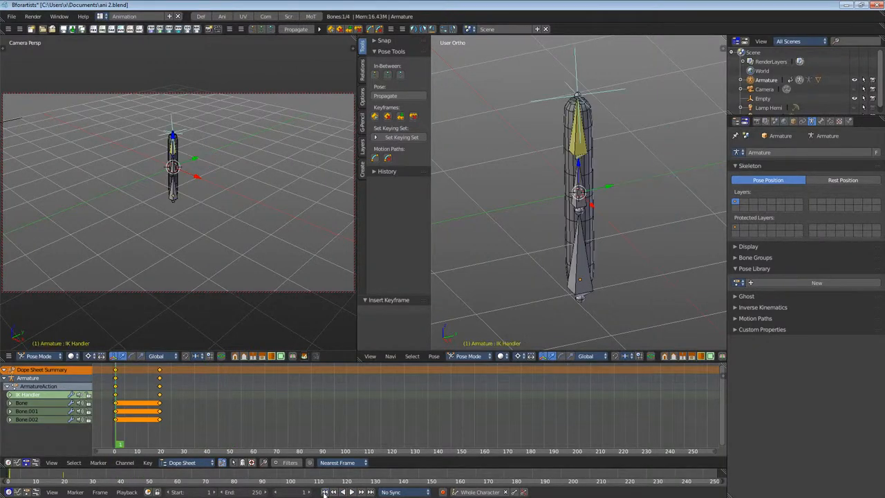
pyautogui.click(347, 492)
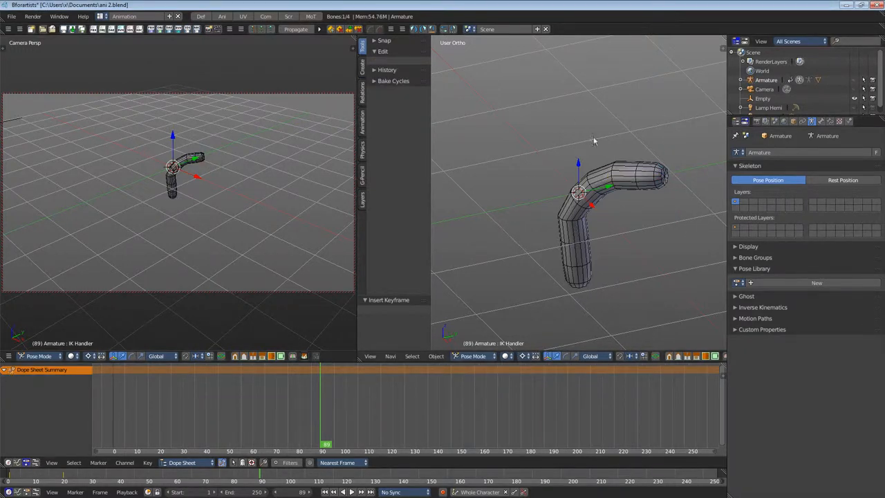
pyautogui.moveTo(846, 83)
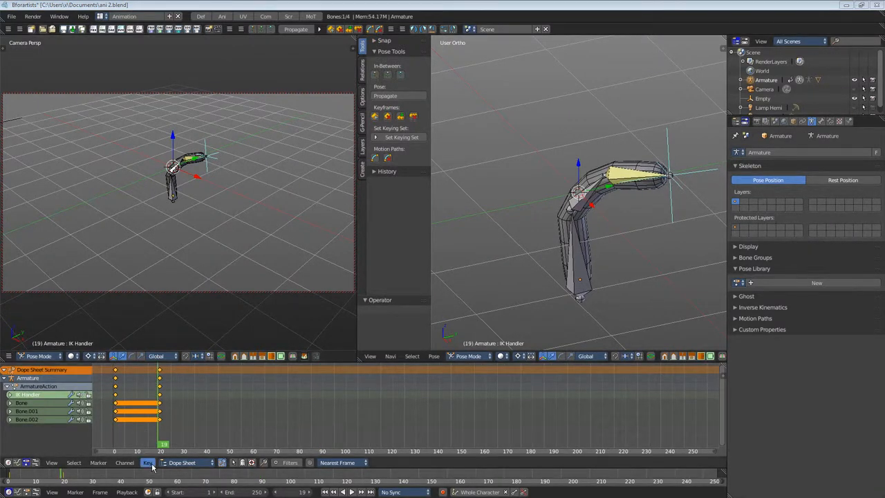
# Bring up the Dope Sheet's Key menu before returning the animation to frame 1.
pyautogui.click(148, 463)
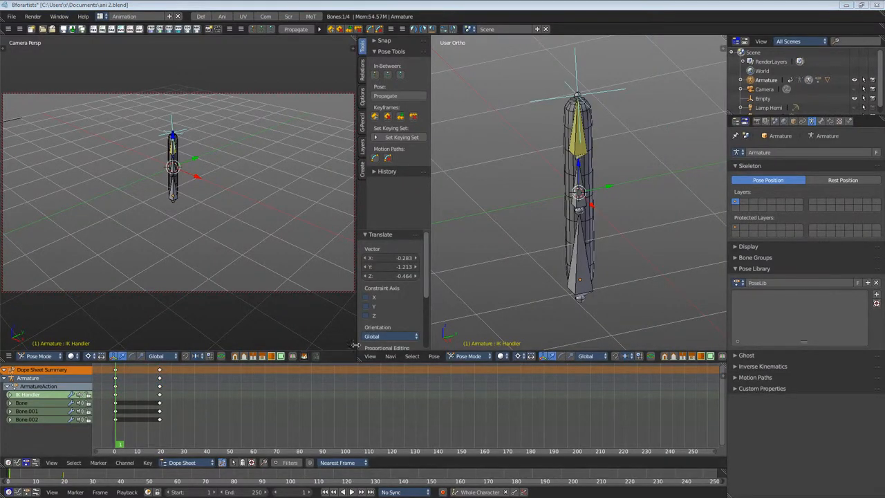
# Add the straight frame 1 arm pose to the Pose Library.
pyautogui.click(434, 357)
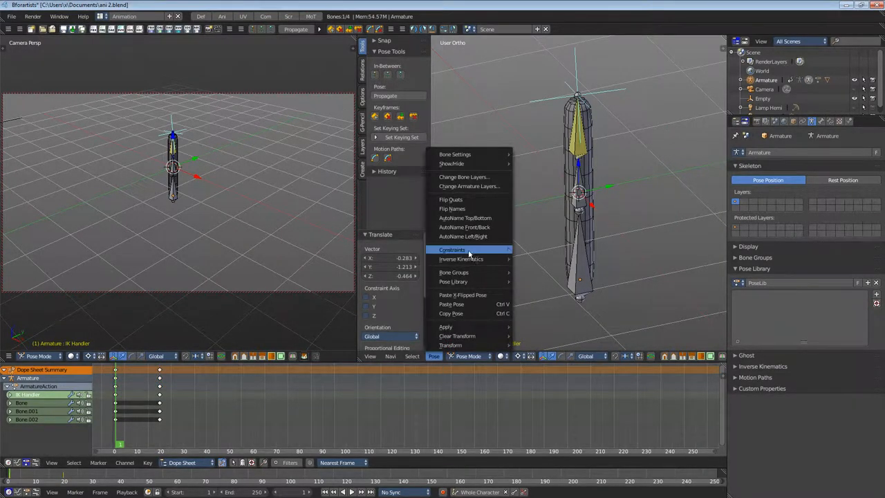
pyautogui.click(683, 212)
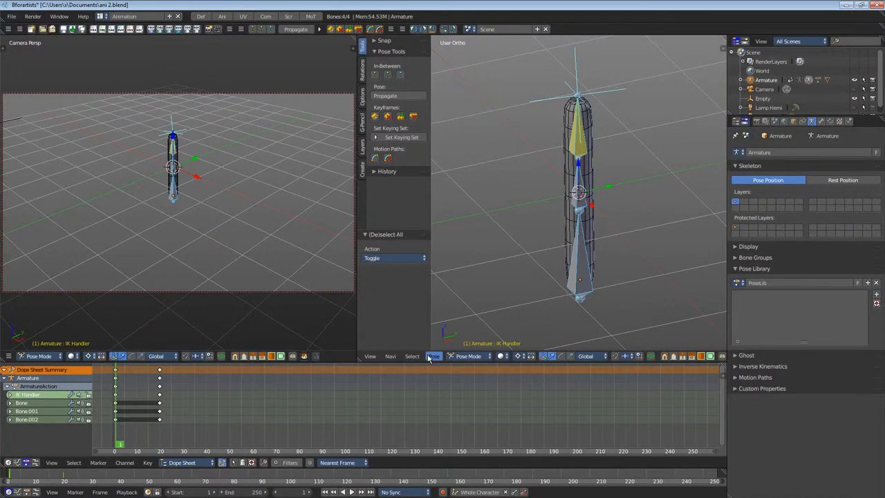
pyautogui.click(433, 355)
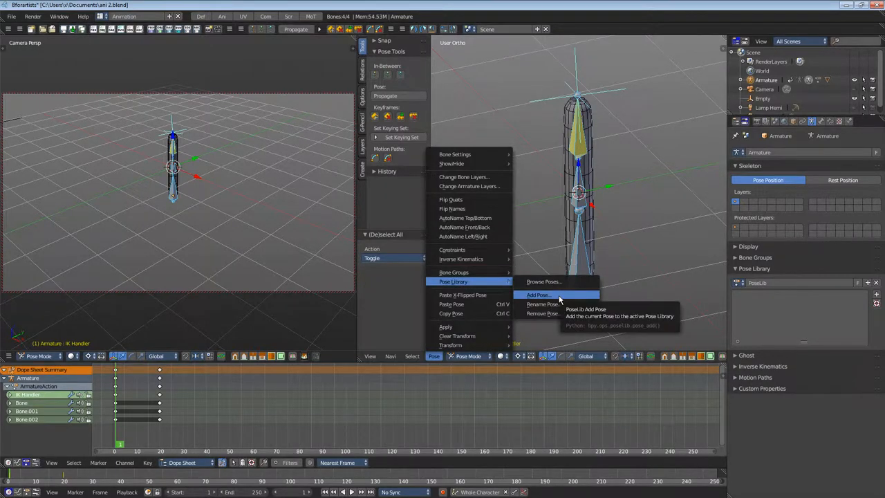
pyautogui.click(538, 295)
pyautogui.write('gocrazy')
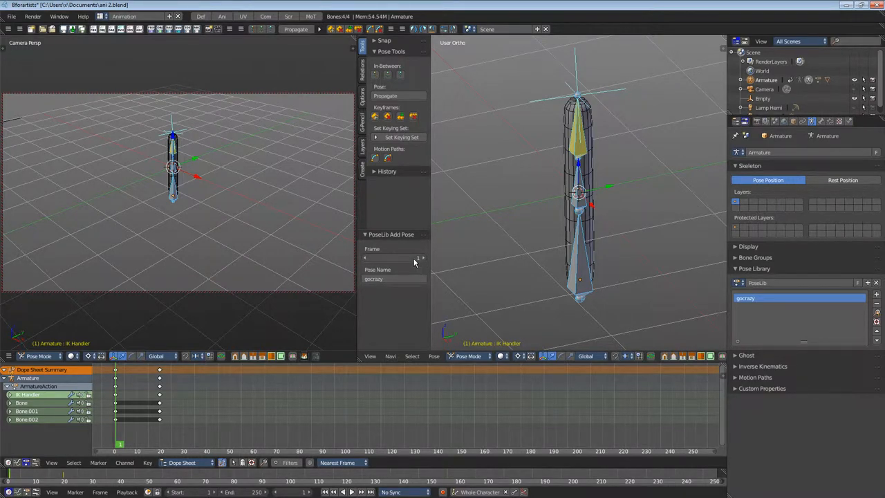
# Rename the newly saved pose to startpose.
pyautogui.click(394, 279)
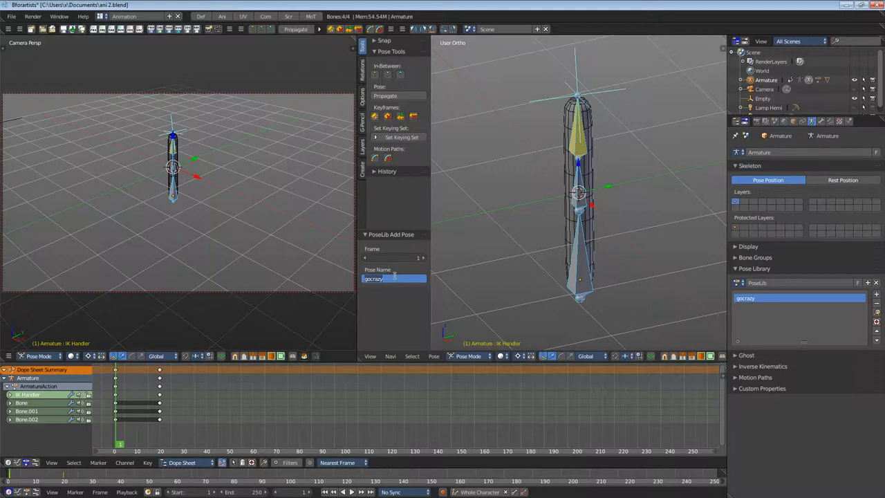
pyautogui.write('star')
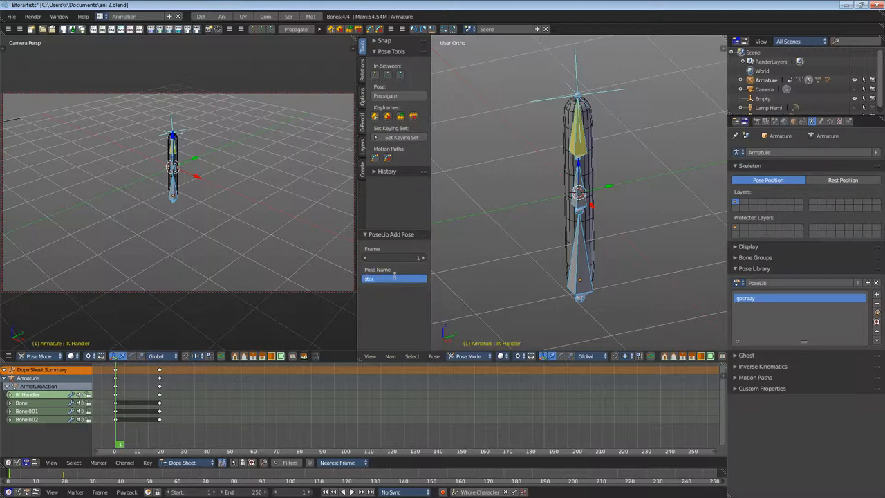
pyautogui.write('startpose')
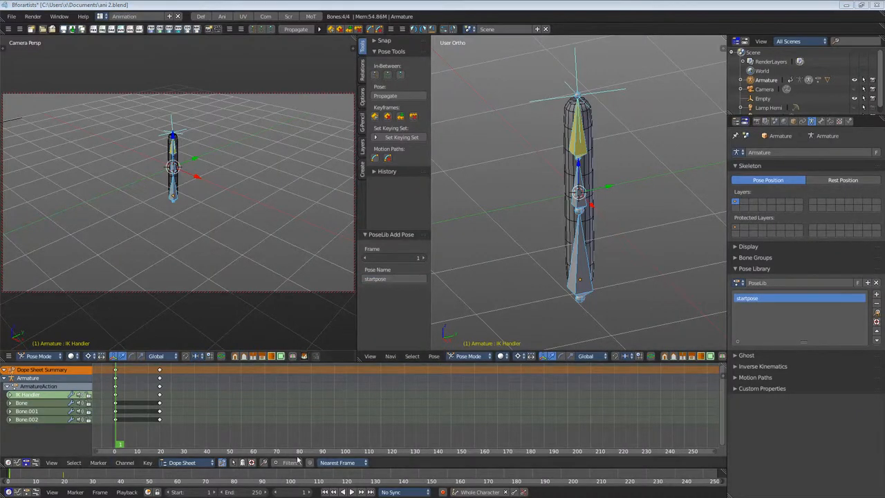
pyautogui.click(165, 451)
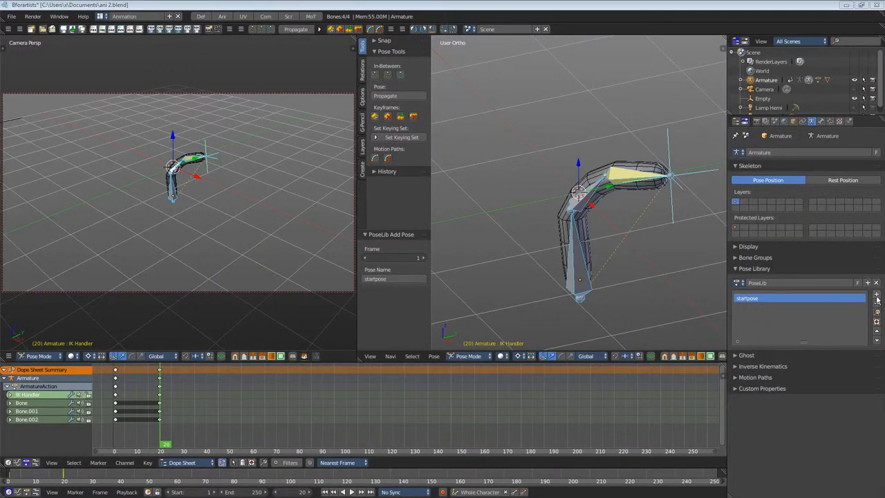
# Save the bent frame 20 arm pose as a new Pose Library entry, endpose.
pyautogui.click(877, 295)
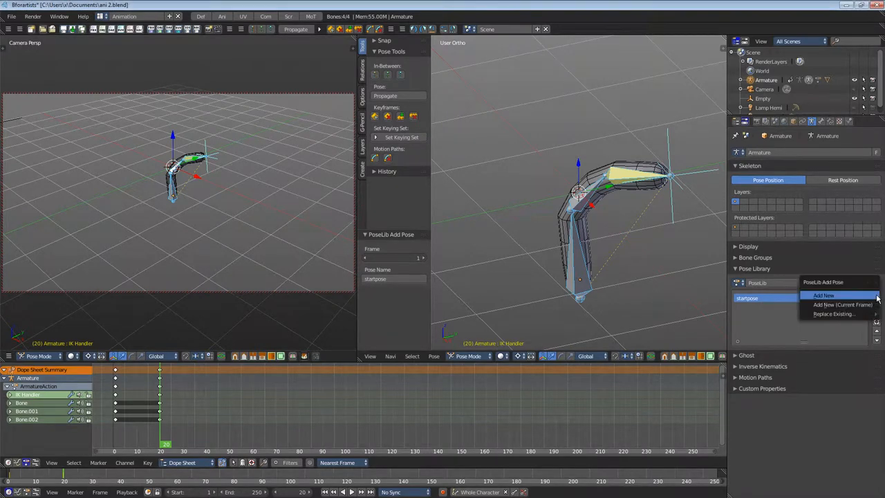
pyautogui.moveTo(842, 304)
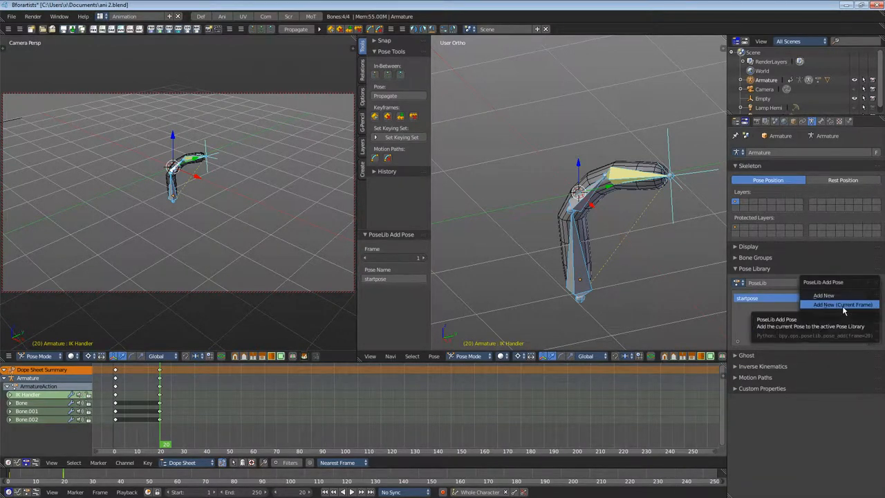
pyautogui.click(842, 304)
pyautogui.write('endpose')
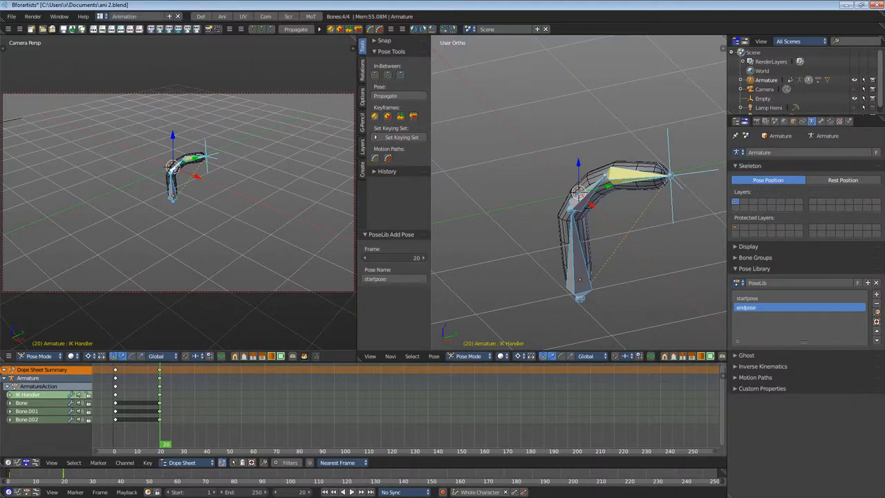
pyautogui.moveTo(695, 177)
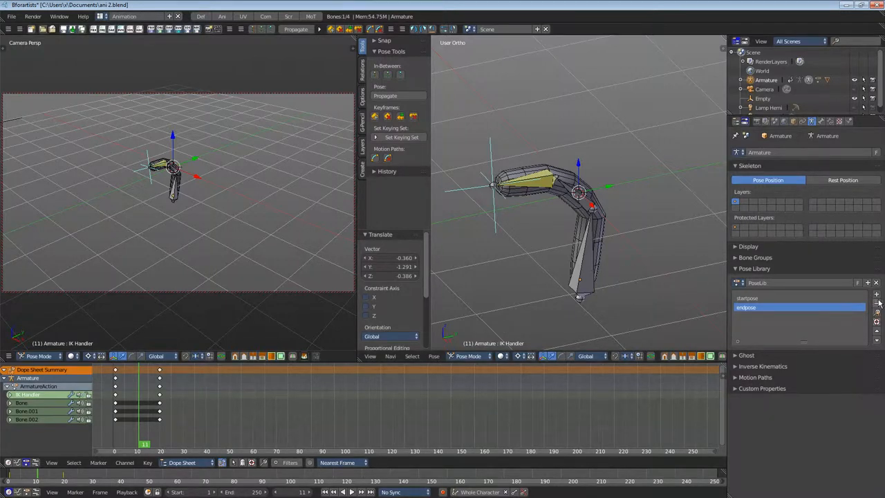
# Save the repositioned arm as a new Pose Library entry named go crazy.
pyautogui.click(868, 283)
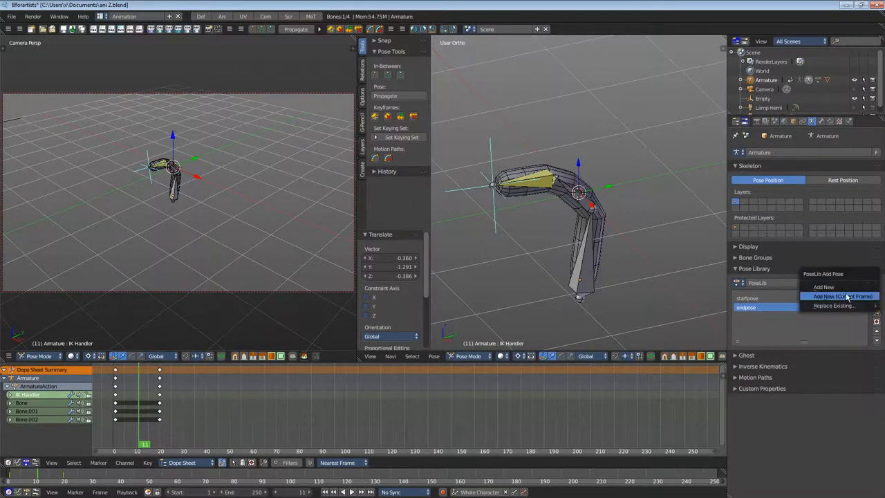
pyautogui.click(842, 296)
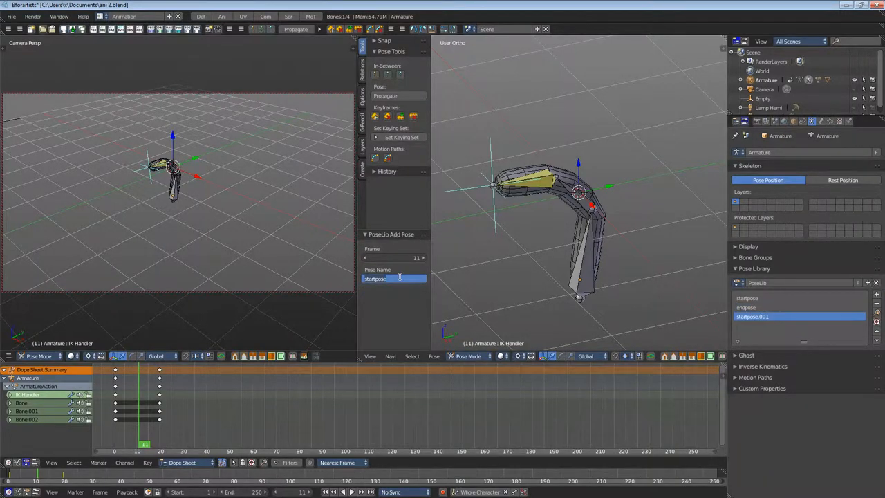
pyautogui.write('go crazy')
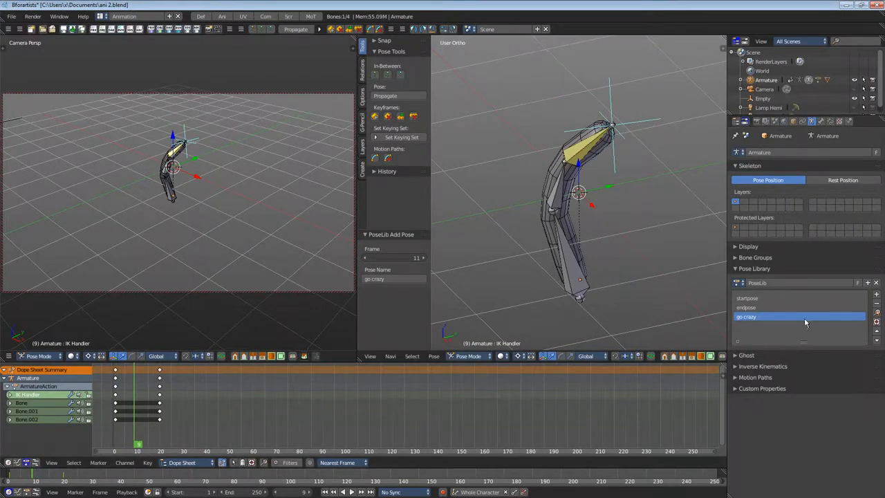
pyautogui.moveTo(618, 321)
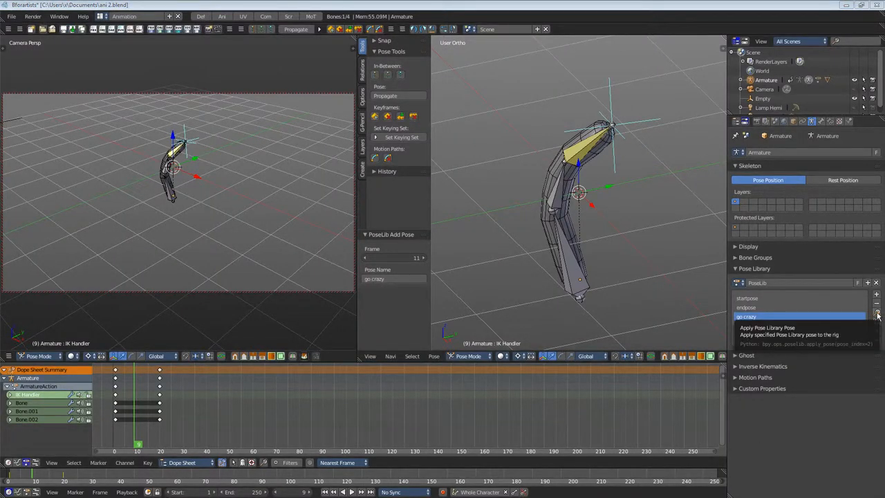
# Apply the go crazy pose from PoseLib to reshape the arm rig.
pyautogui.click(746, 316)
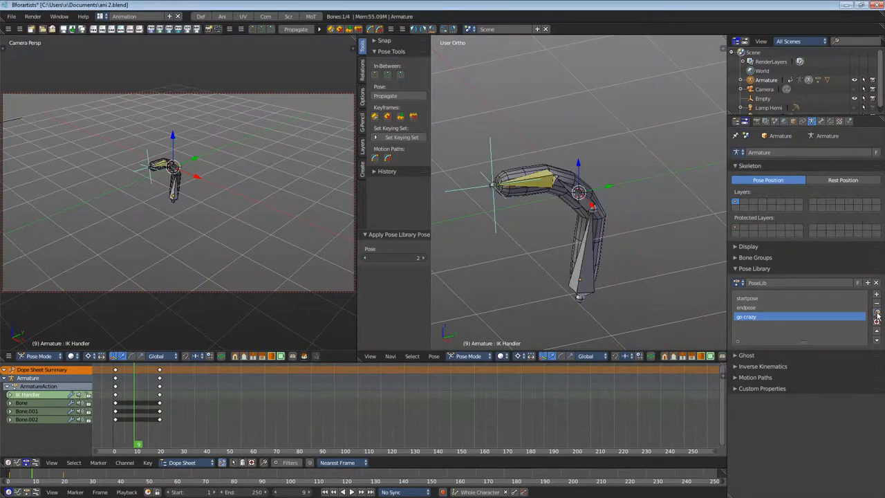